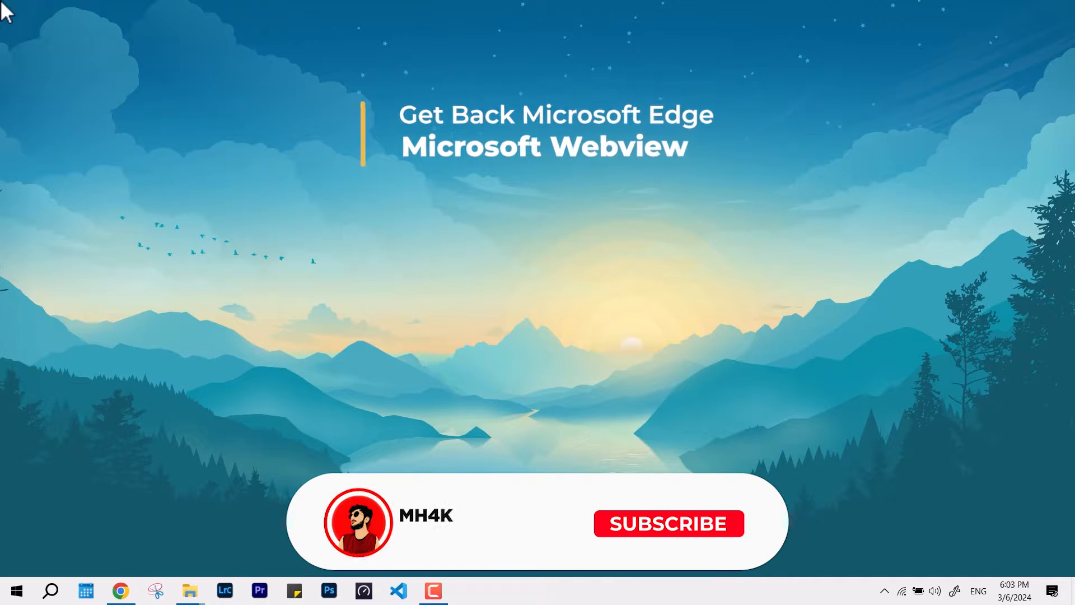
Bring Chrome forward, scroll the Remove-MS-Edge README, and show the Edge download page
click(666, 524)
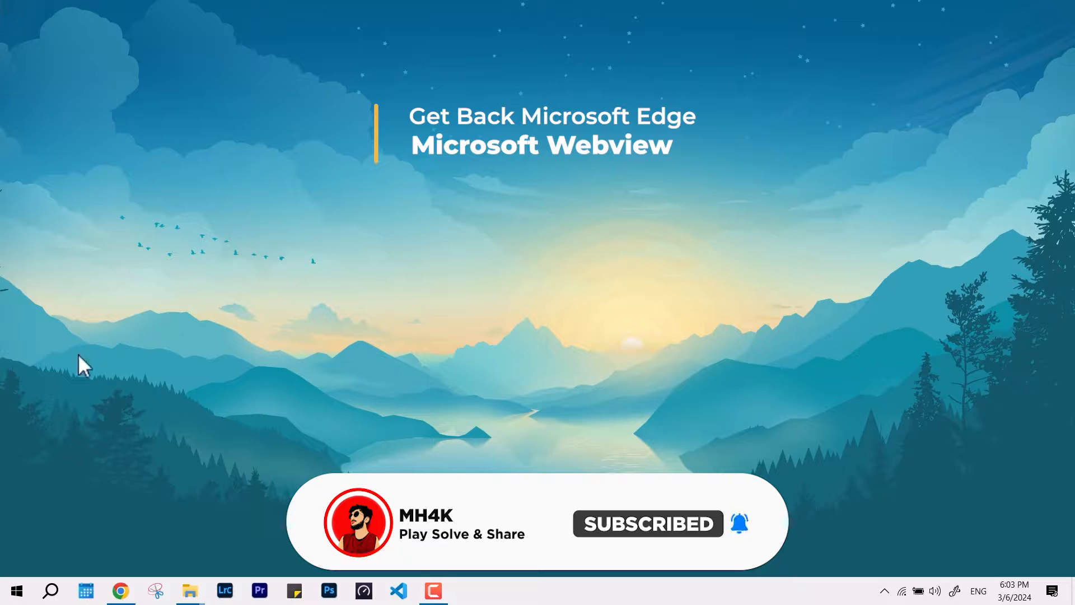
click(120, 590)
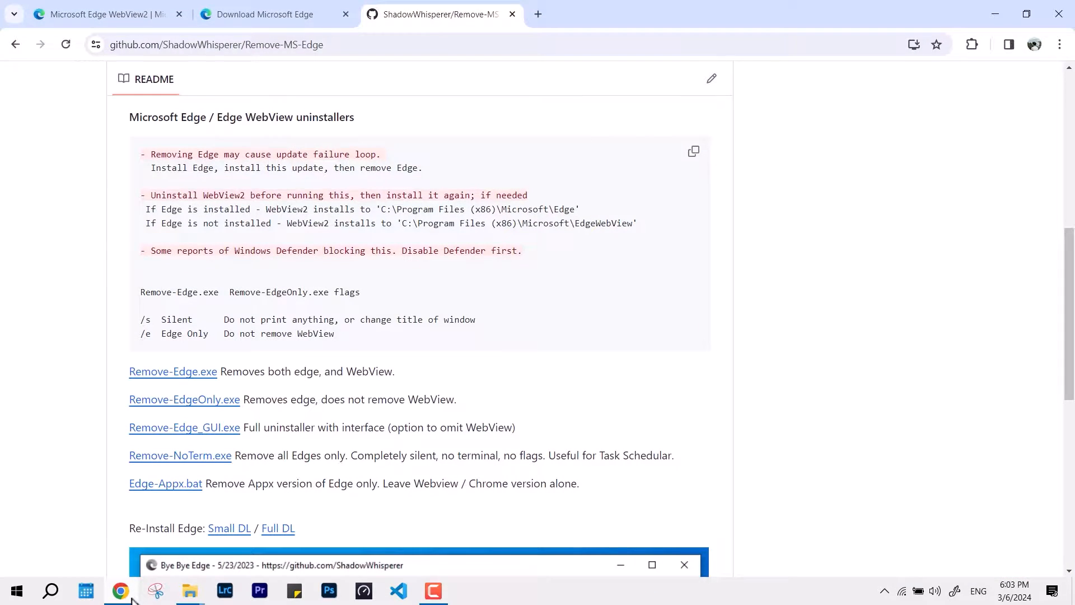
mouse_move(167, 449)
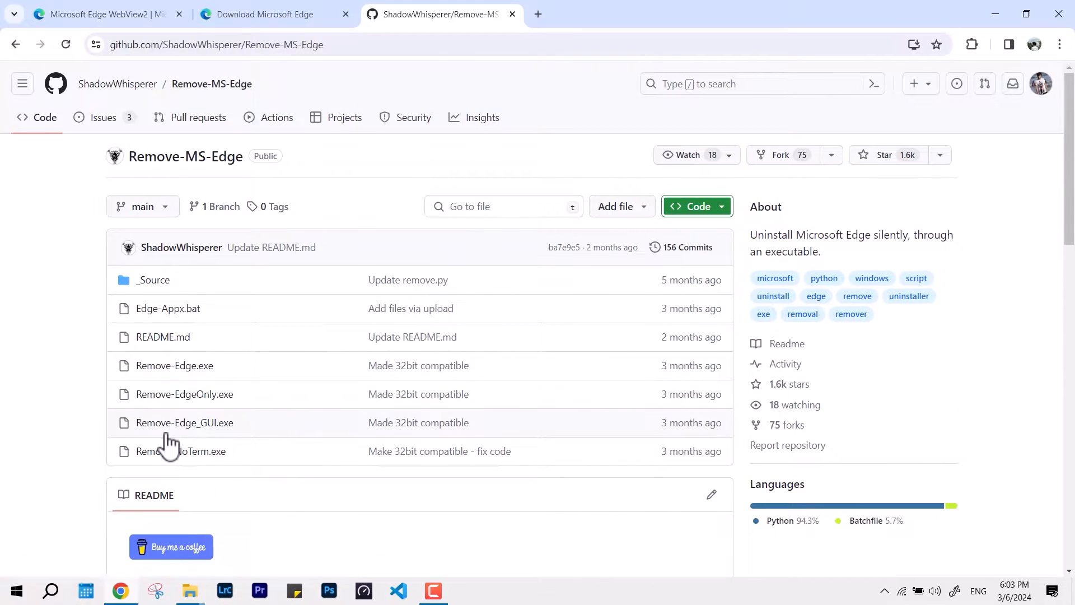
scroll(down, 3)
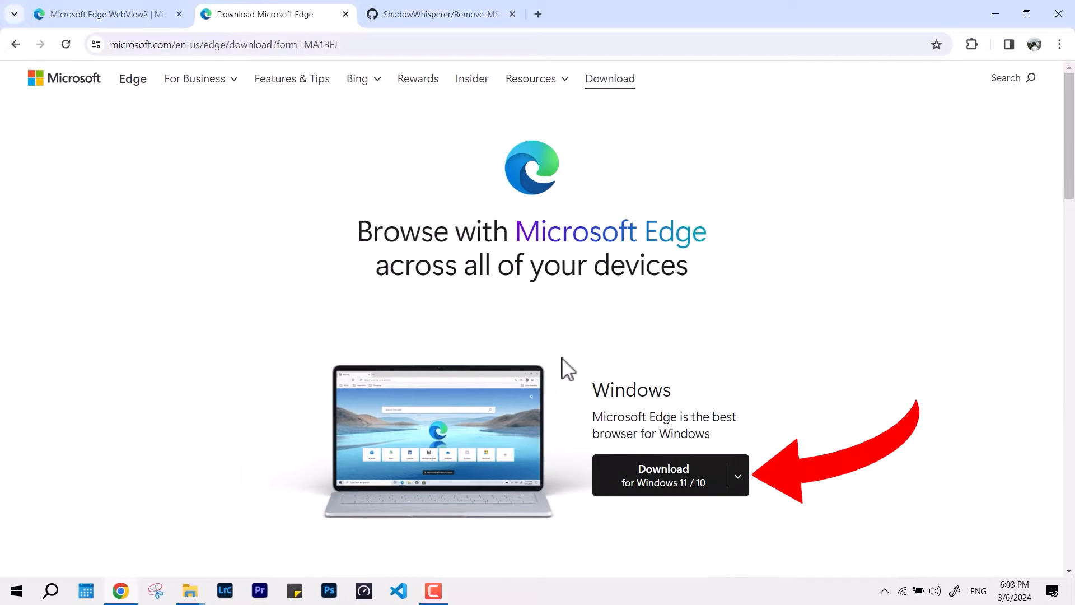
Start the Microsoft Edge download for Windows 11 / 10
click(663, 475)
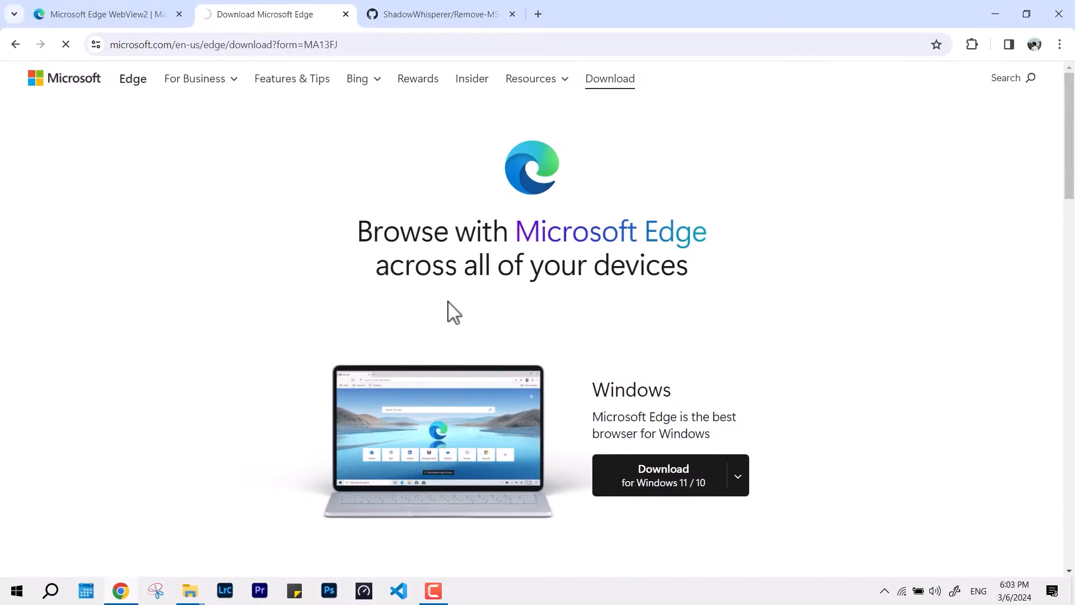
click(663, 474)
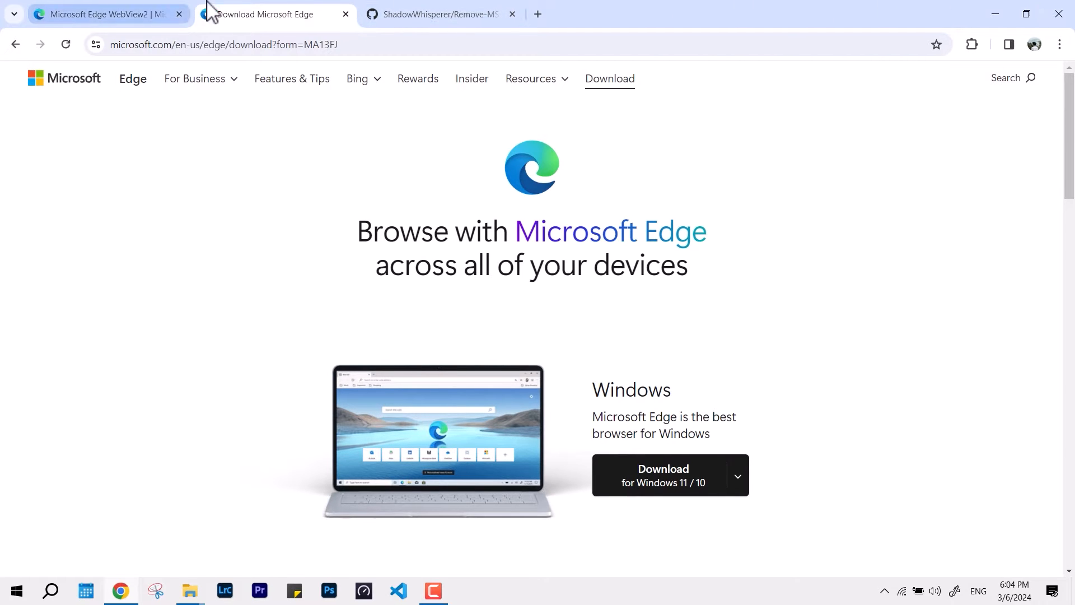
Switch to the WebView2 page and jump to the WebView2 Runtime download section
click(101, 14)
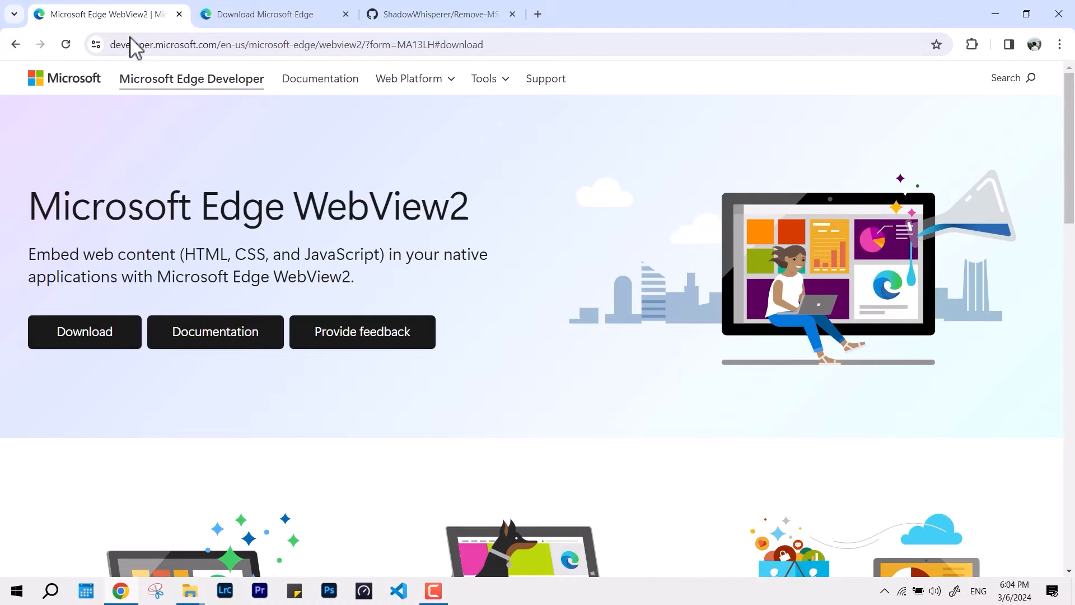
mouse_move(113, 317)
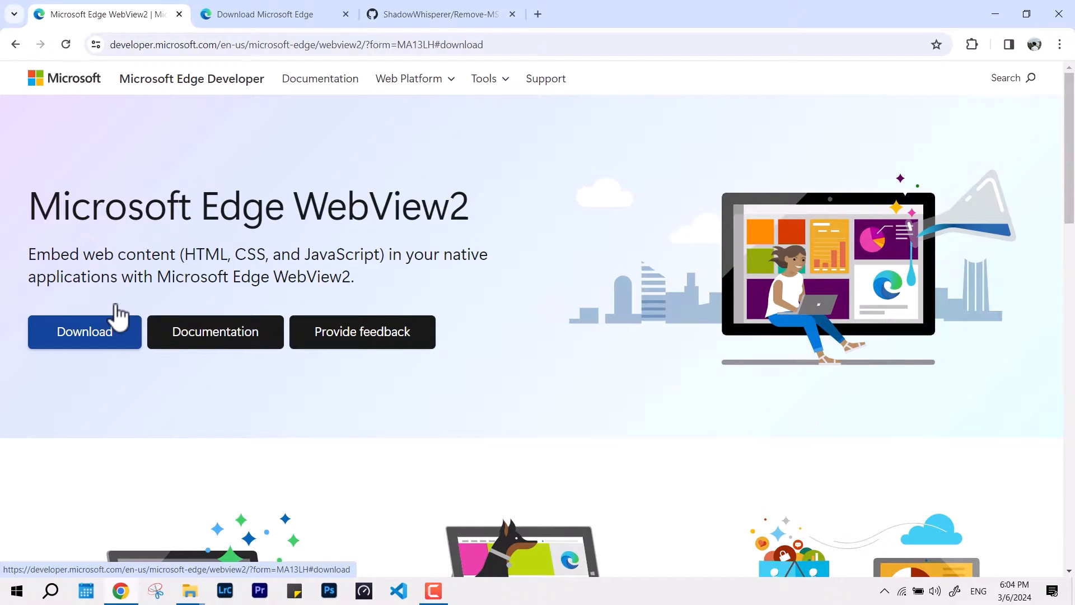
scroll(down, 3)
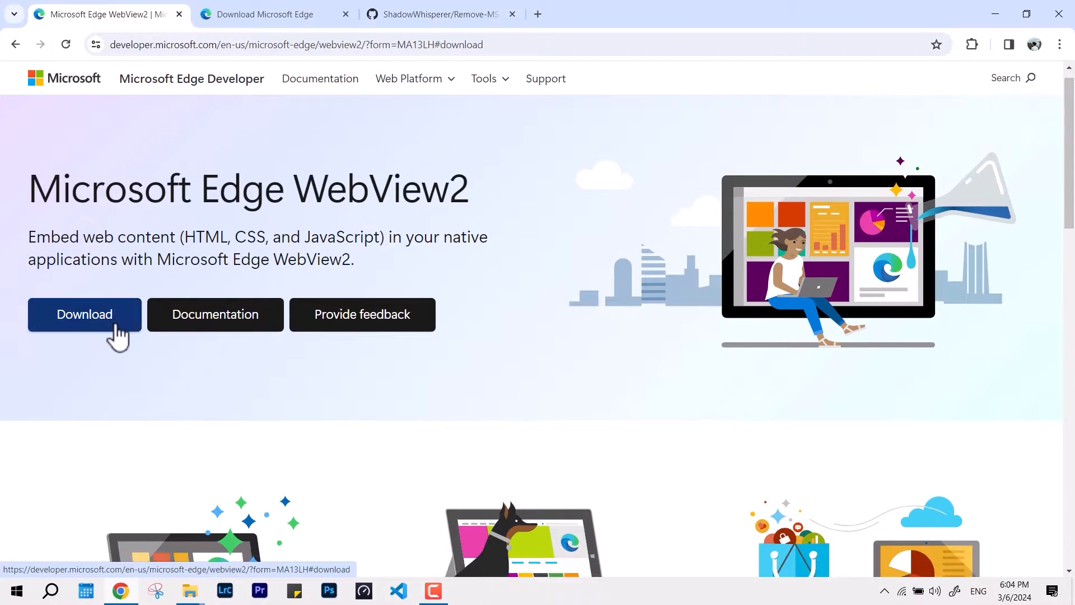
click(84, 314)
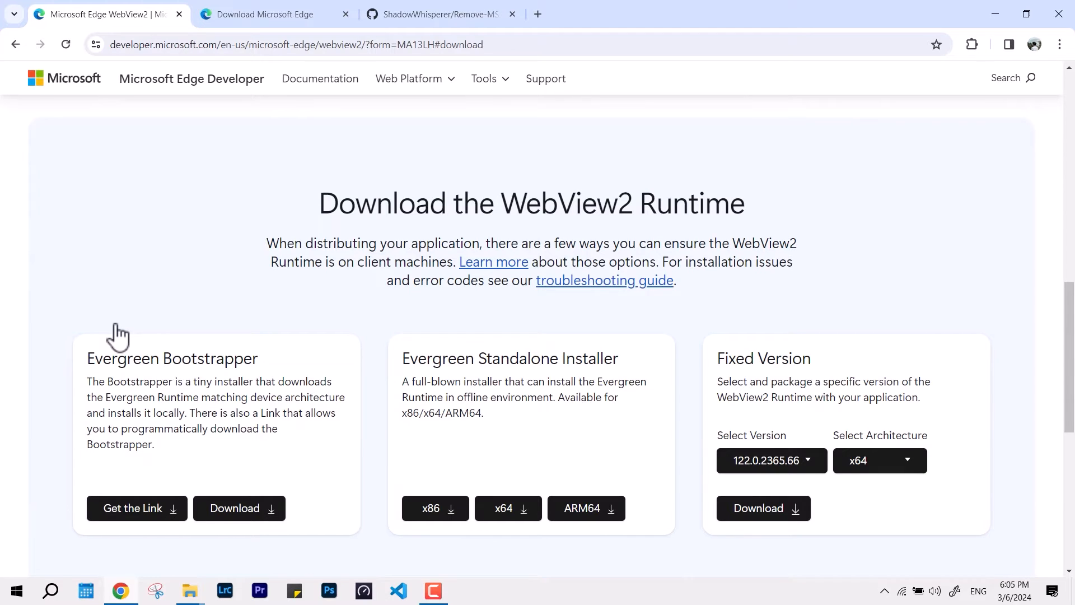
click(508, 508)
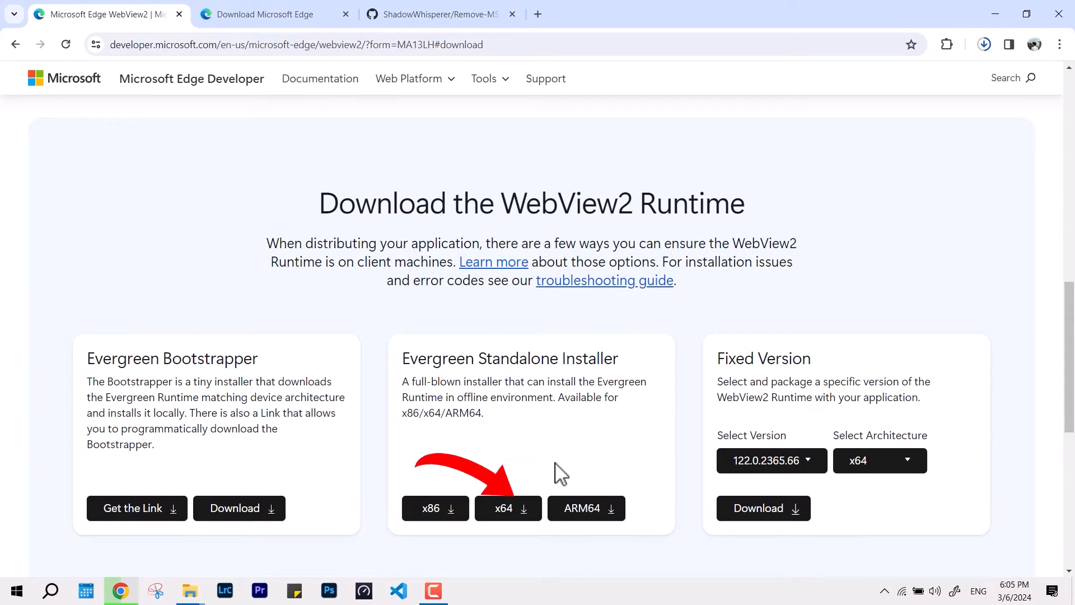
Download the x64 Evergreen Standalone WebView2 installer, accepting the license and keeping the duplicate
click(508, 507)
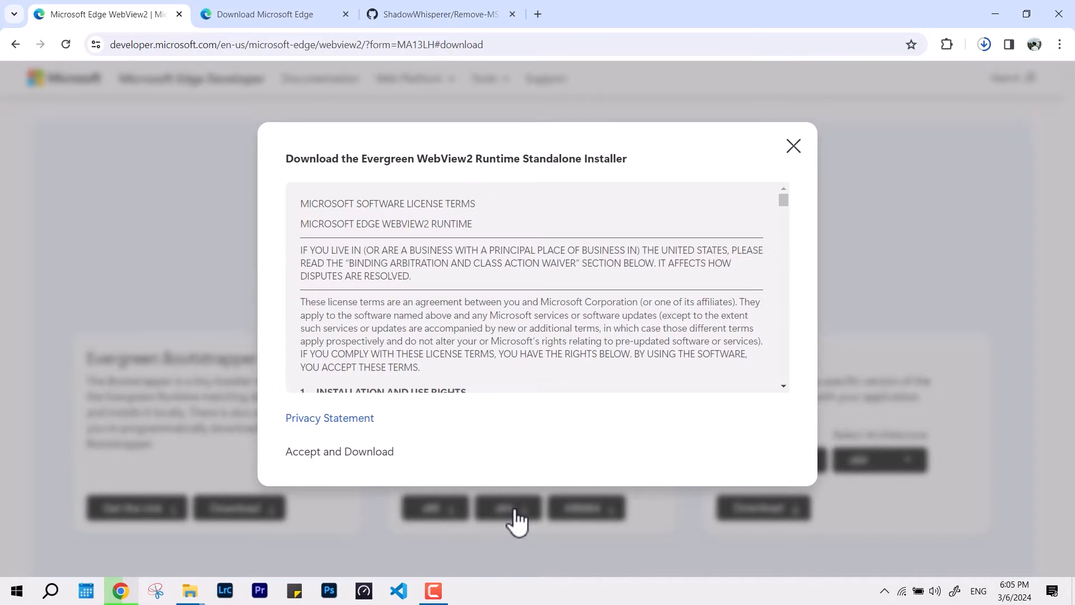
click(339, 451)
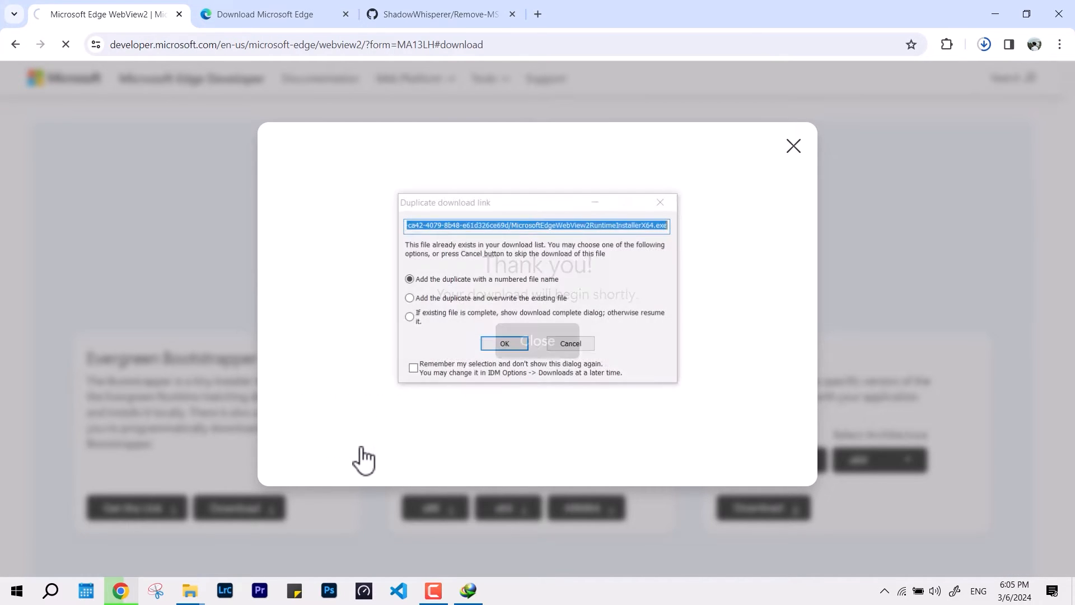
click(504, 344)
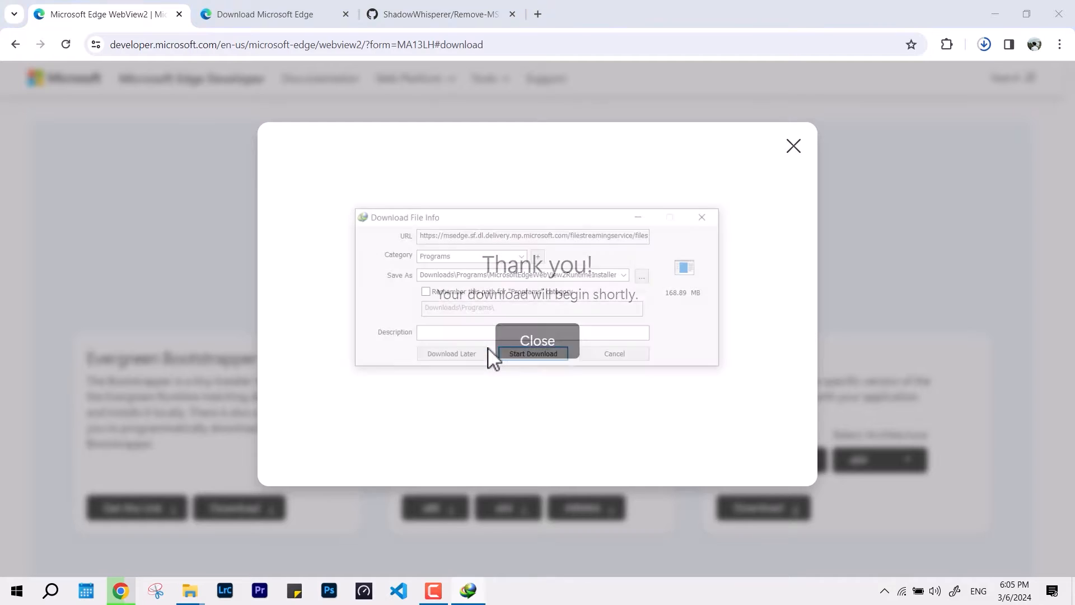
click(533, 353)
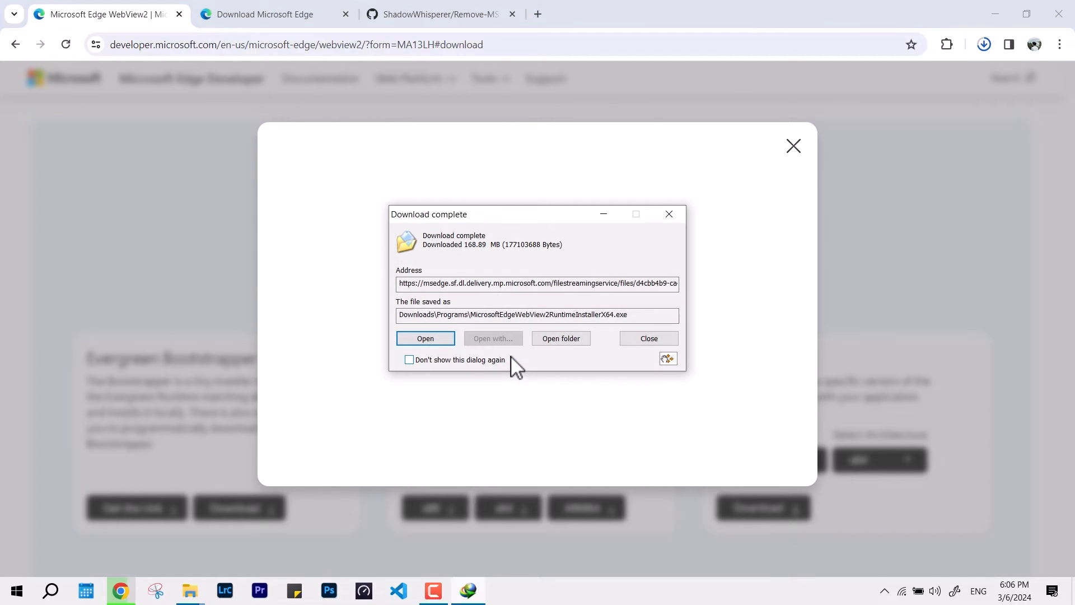
Run the downloaded WebView2 Runtime installer and close the thank-you popup
click(425, 338)
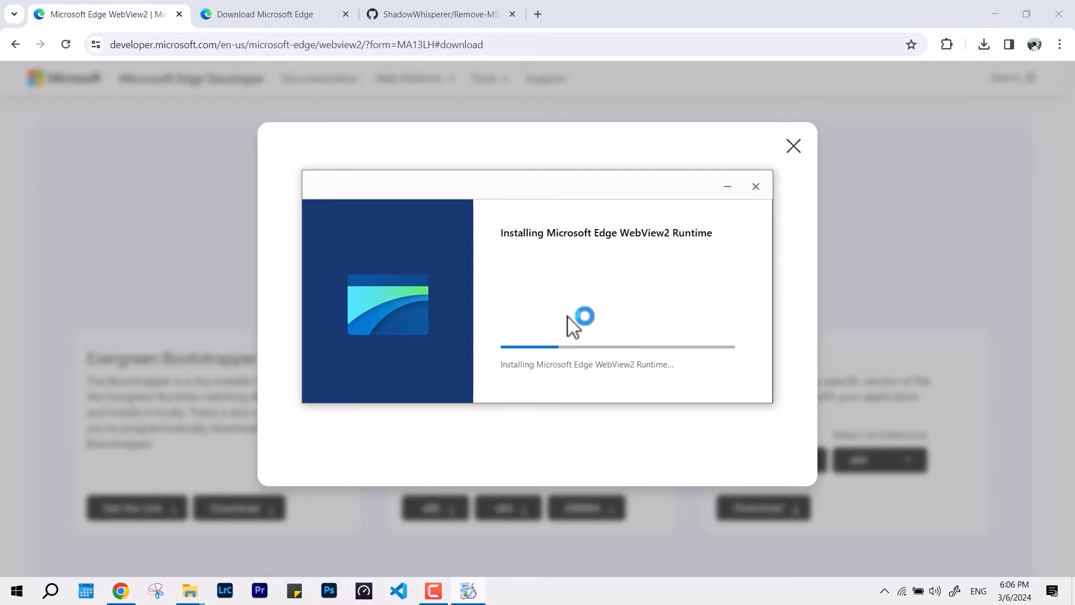
mouse_move(574, 315)
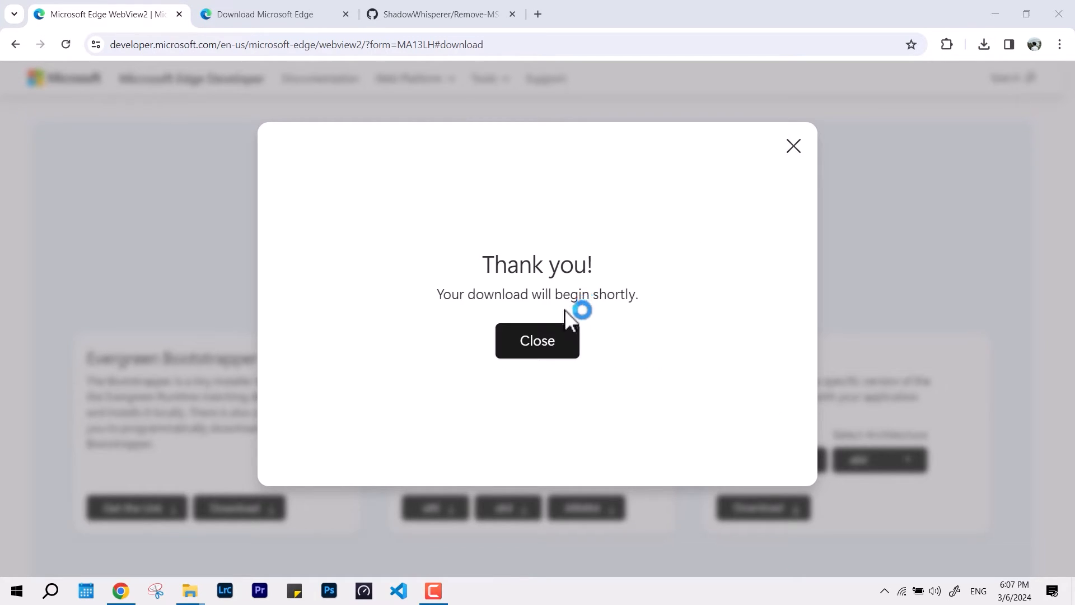
click(538, 340)
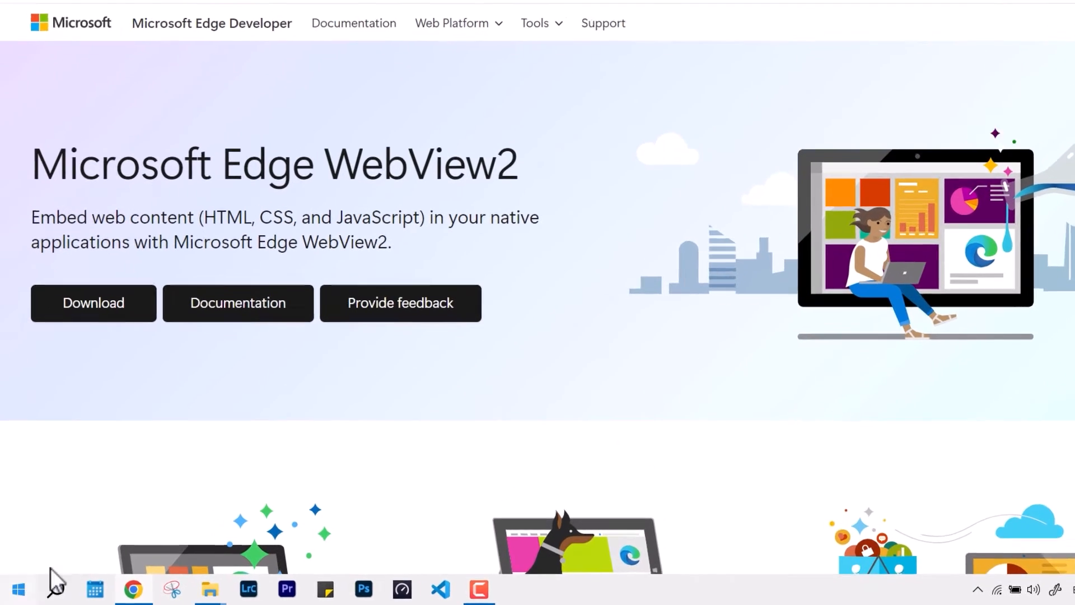
Filter Apps & features by 'edge' and check Microsoft Edge's version 122.0.2365.66
right_click(21, 584)
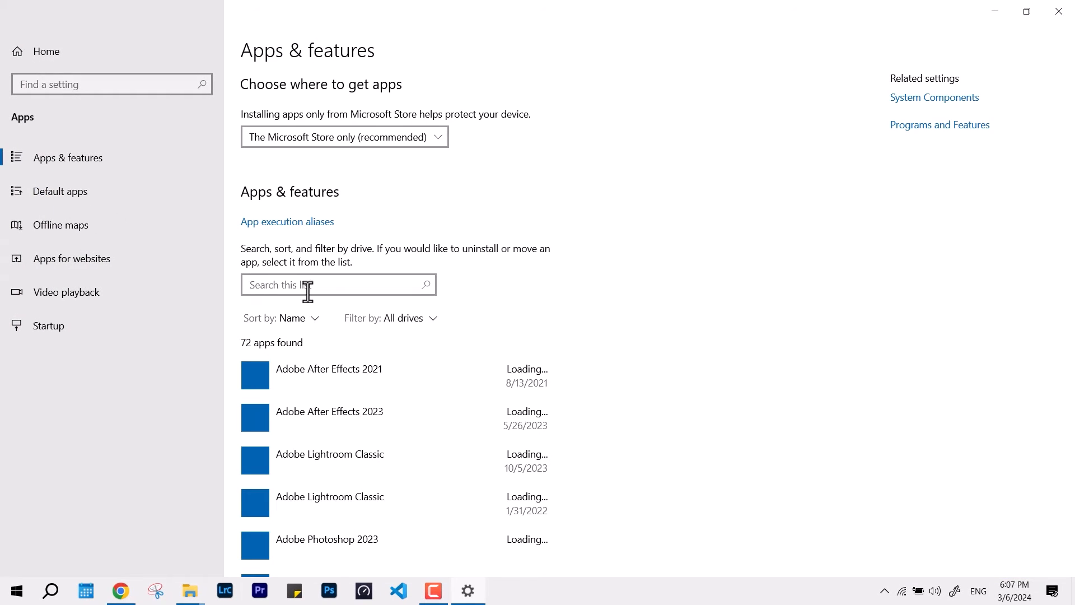
text(edge)
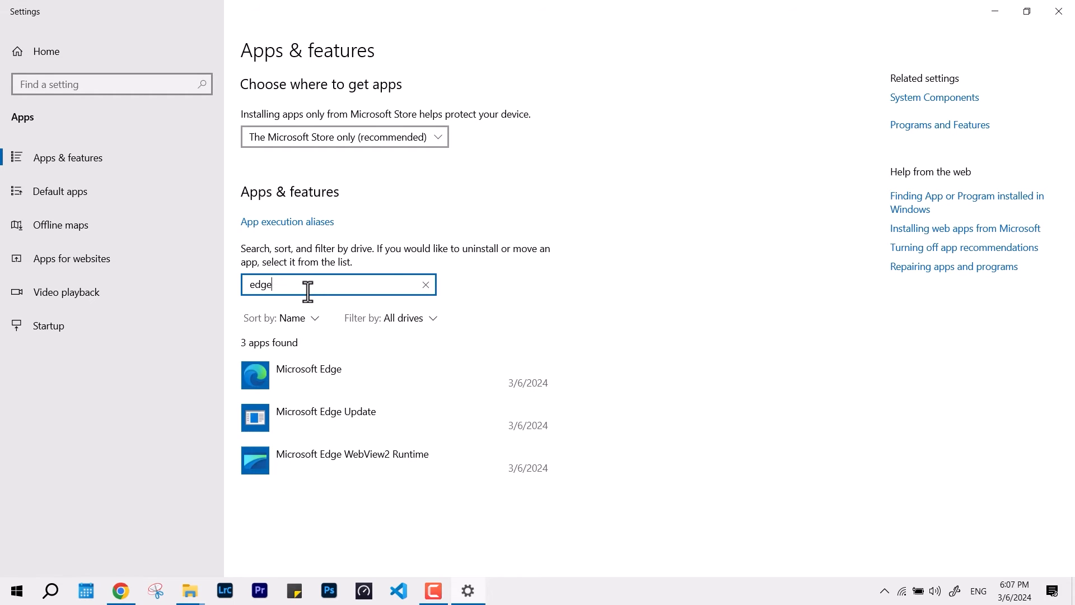
click(309, 369)
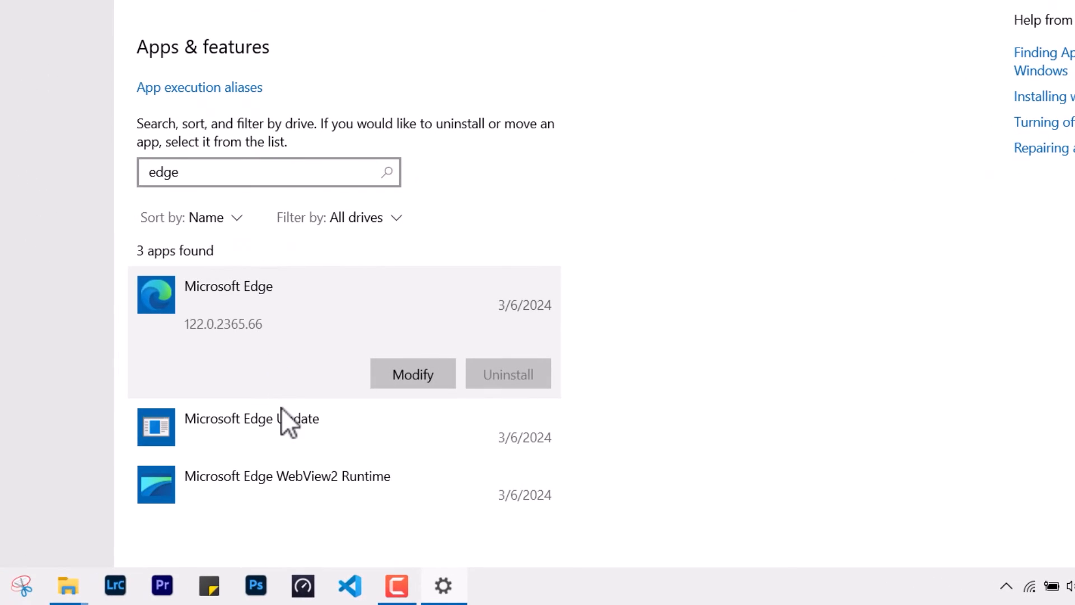